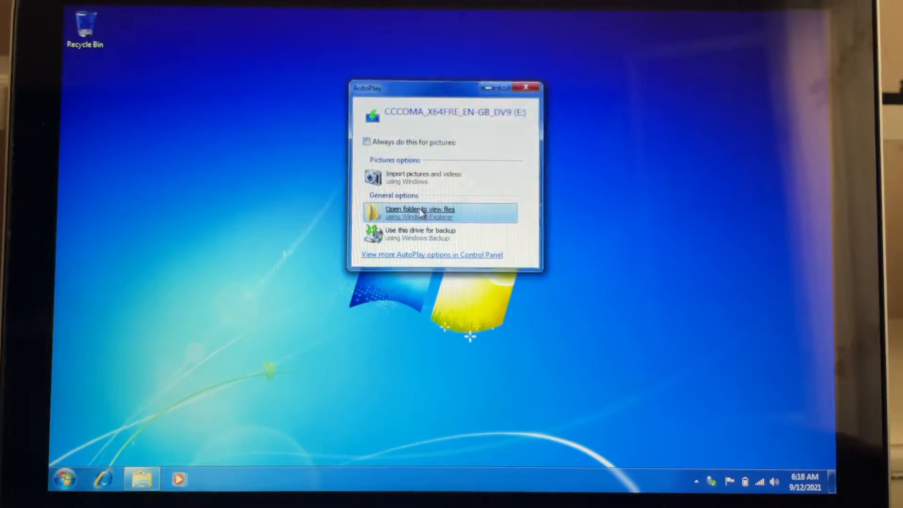
# View the Windows 10 install disc's files via AutoPlay and allow setup through the UAC prompt
pyautogui.click(421, 212)
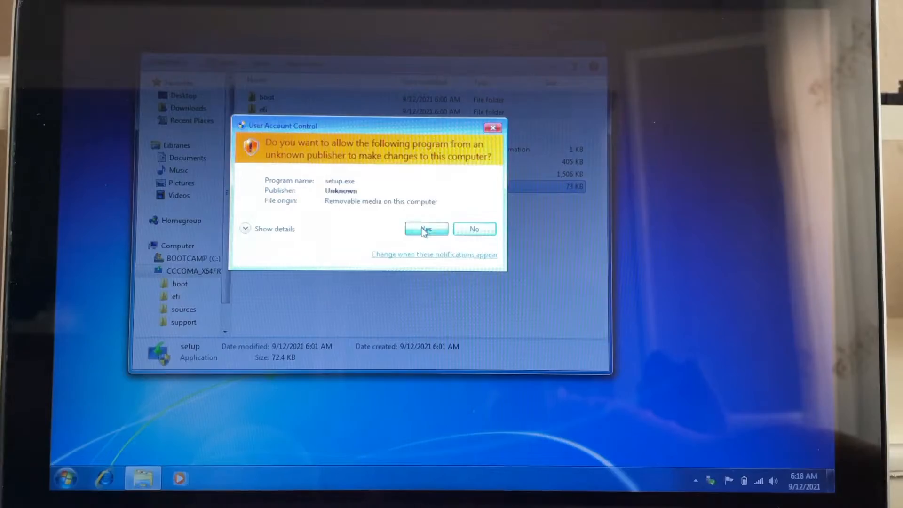
pyautogui.click(425, 229)
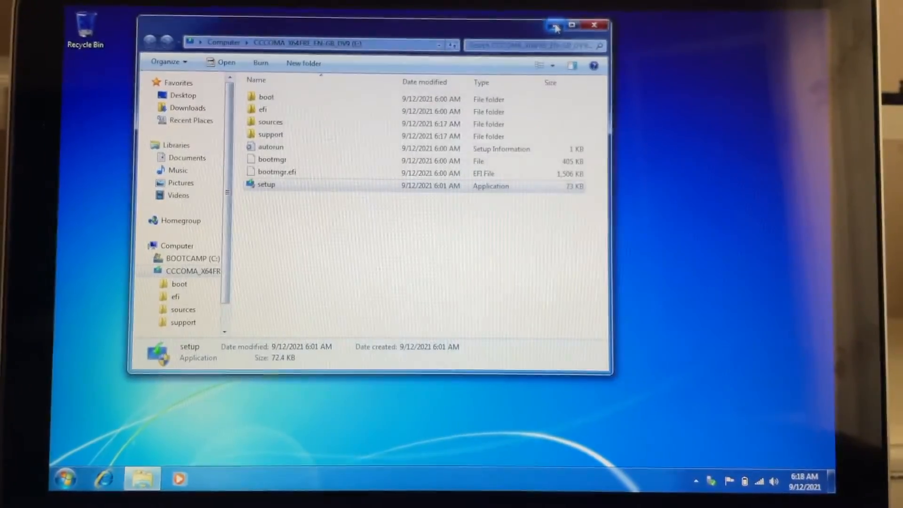
pyautogui.moveTo(556, 27)
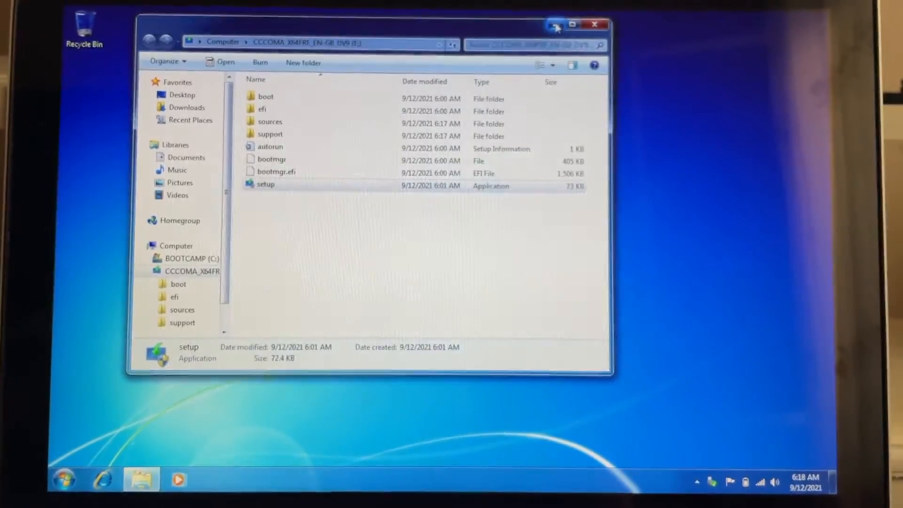
# Launch setup from the disc folder to reach the Install Windows 10 updates page
pyautogui.doubleClick(265, 184)
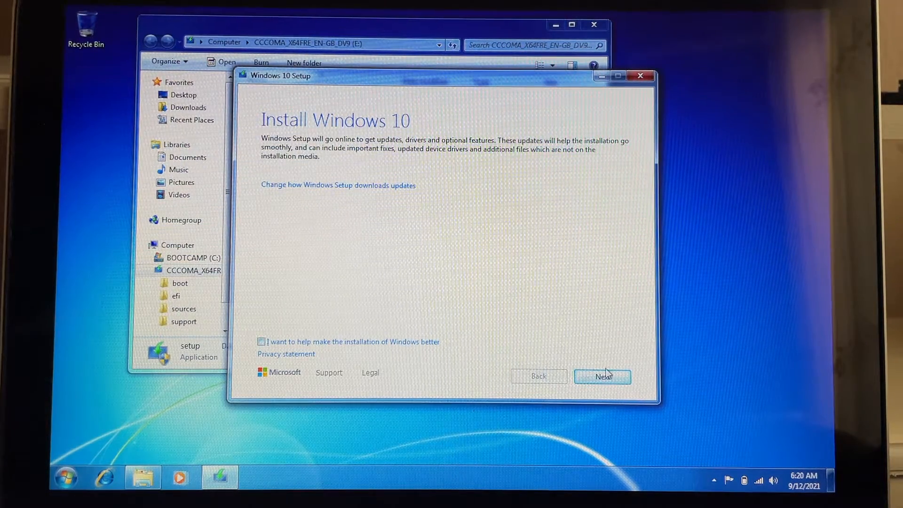
# Continue past update download and accept the licence terms, reaching the display-language warning
pyautogui.click(603, 376)
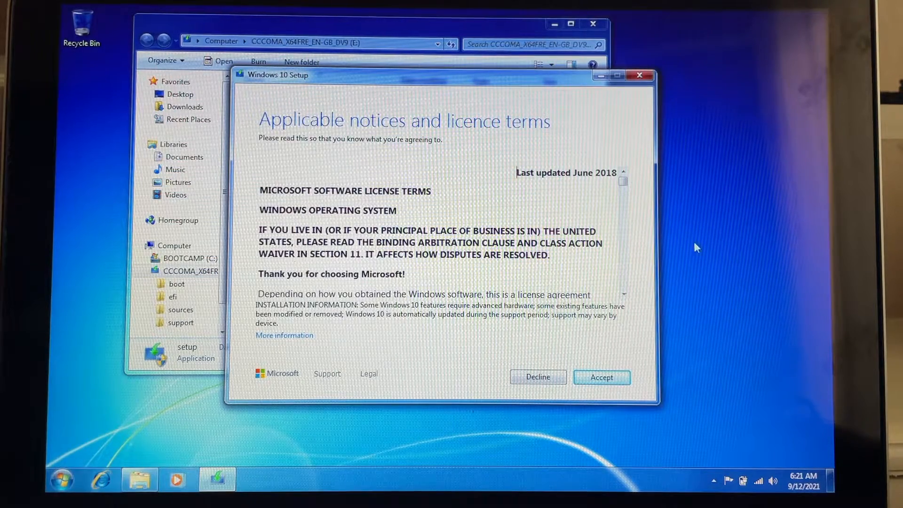
pyautogui.click(602, 377)
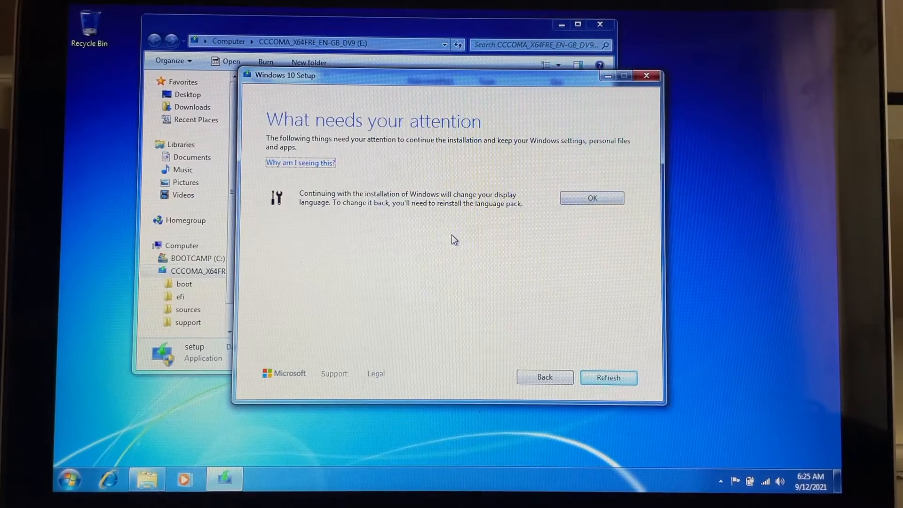
pyautogui.moveTo(530, 215)
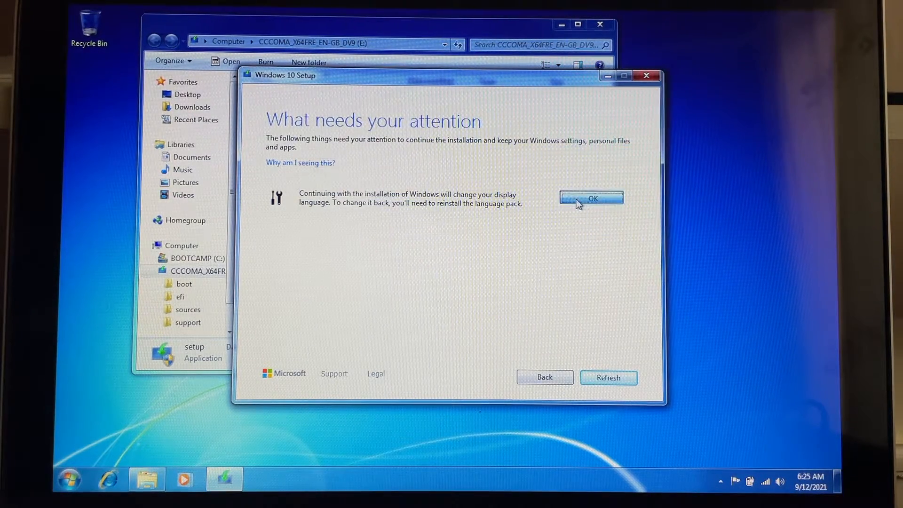
# Acknowledge the language warning and continue to the Ready to install summary for Windows 10 Pro
pyautogui.click(591, 199)
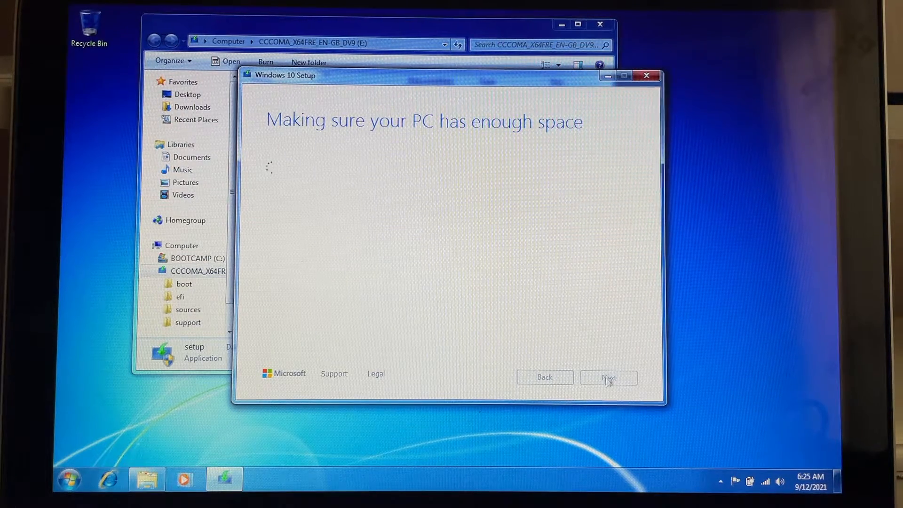
pyautogui.click(609, 377)
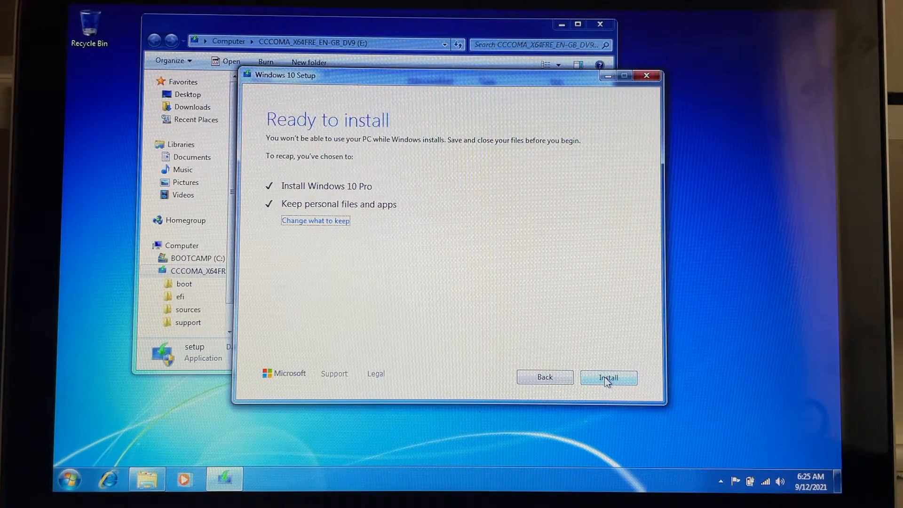
# Install Windows 10 Pro keeping personal files and apps
pyautogui.click(609, 377)
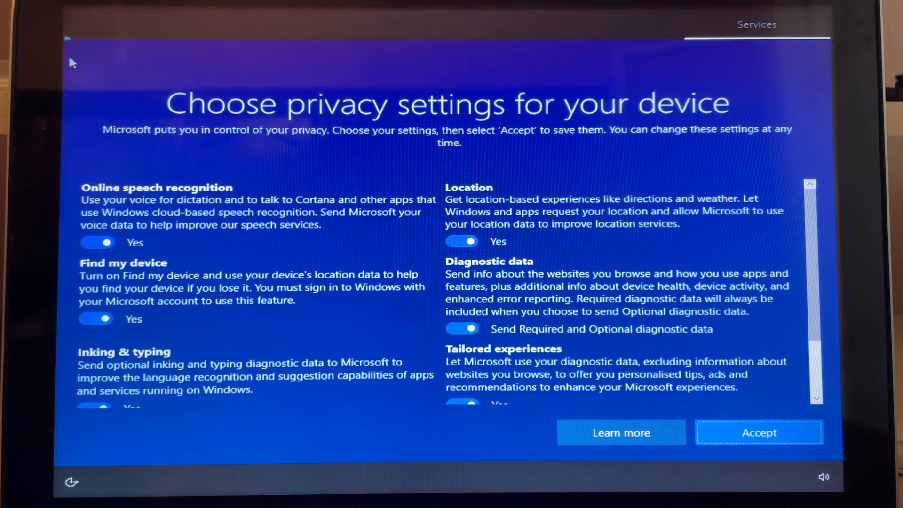
# Accept the default privacy settings so first-run setup finishes at the desktop
pyautogui.click(758, 433)
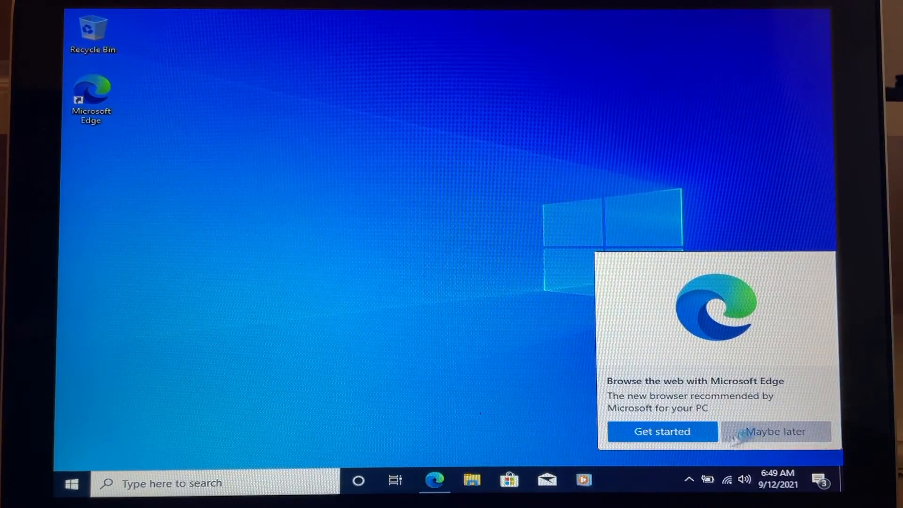
# Choose Maybe later on the Microsoft Edge welcome prompt
pyautogui.click(774, 432)
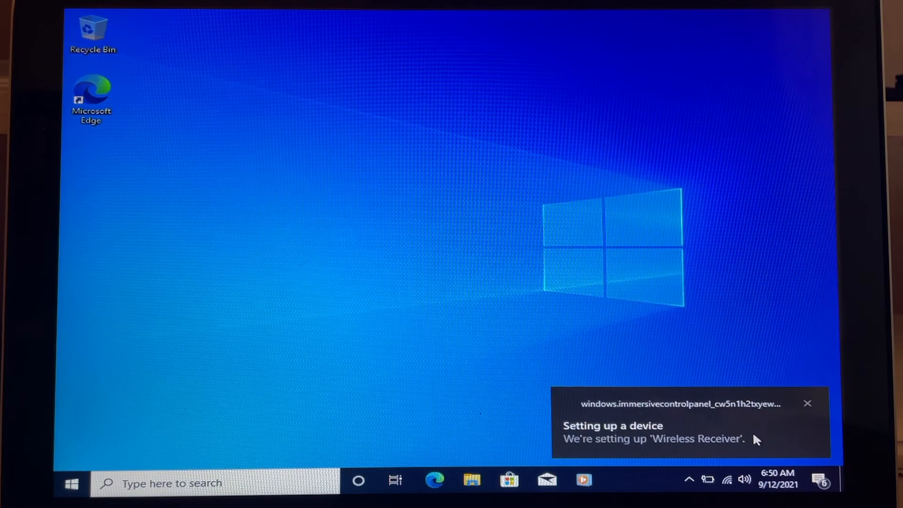
# Launch the Boot Camp setup from the WindowsSupport folder, bringing up its UAC prompt
pyautogui.click(807, 404)
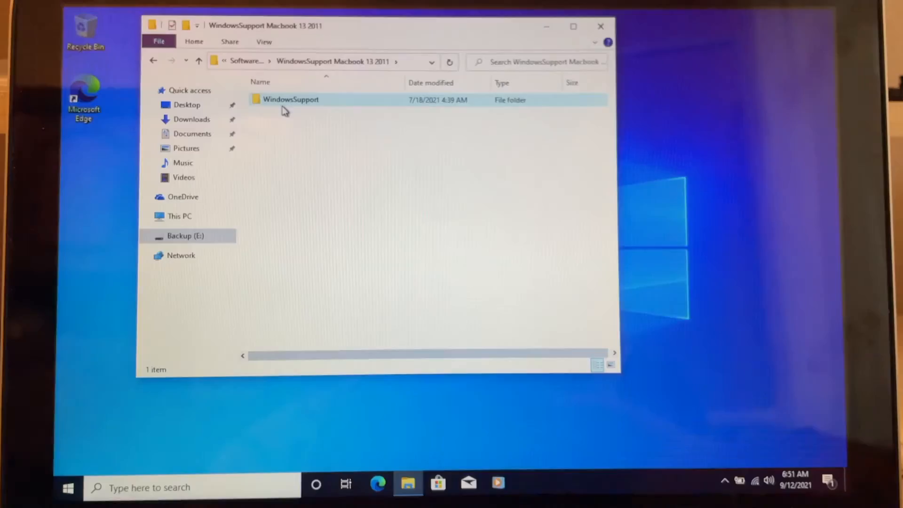
pyautogui.click(291, 100)
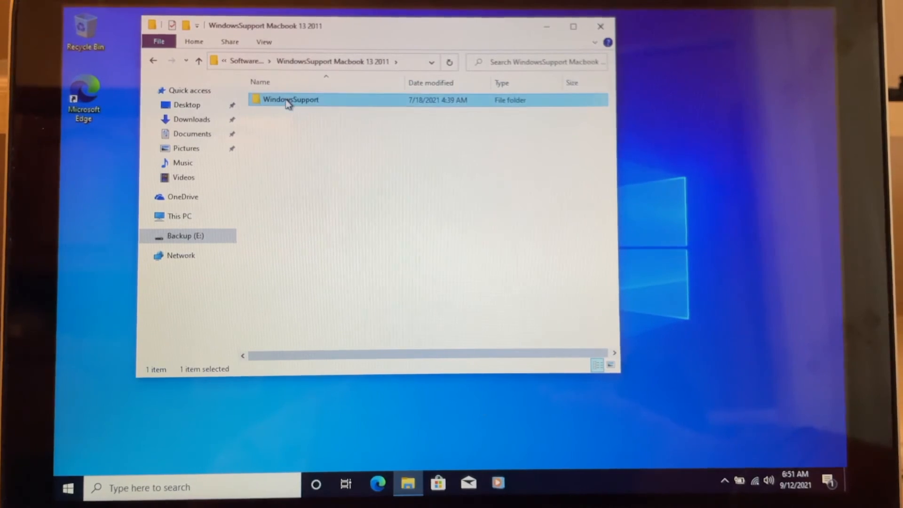
pyautogui.doubleClick(291, 99)
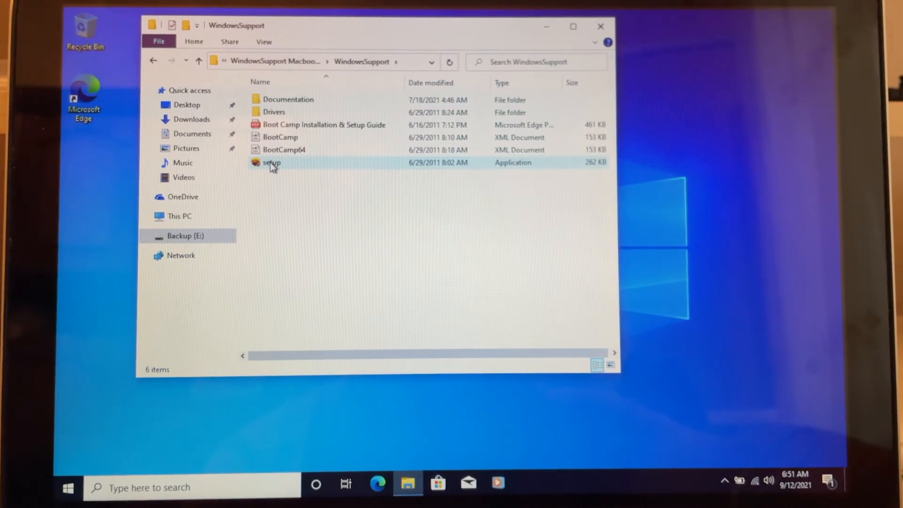
pyautogui.click(271, 163)
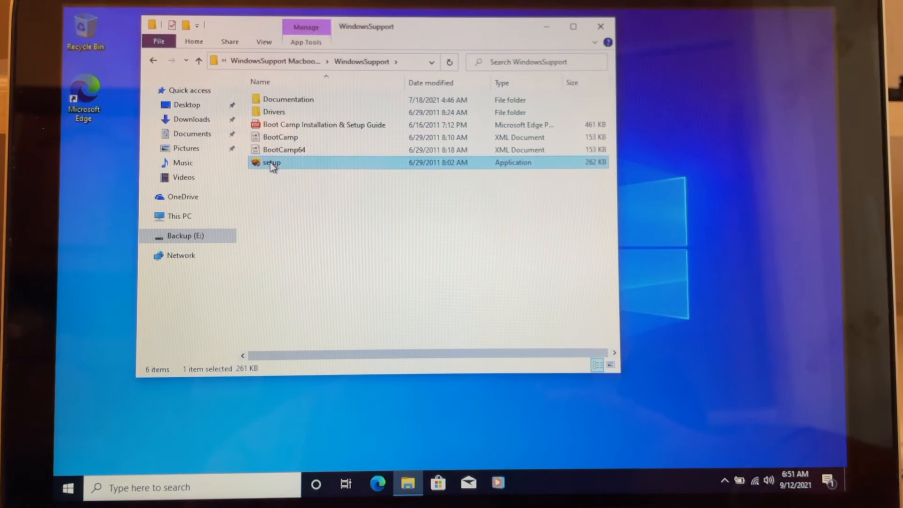
pyautogui.doubleClick(271, 162)
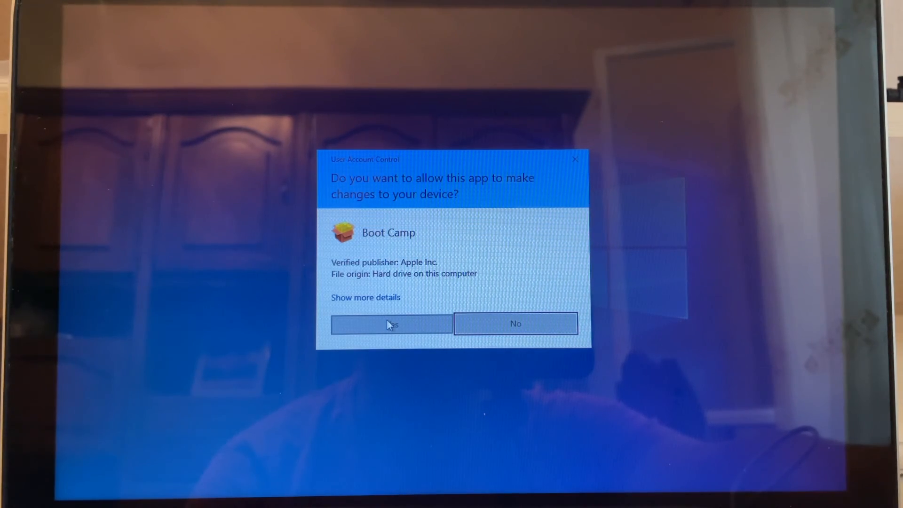